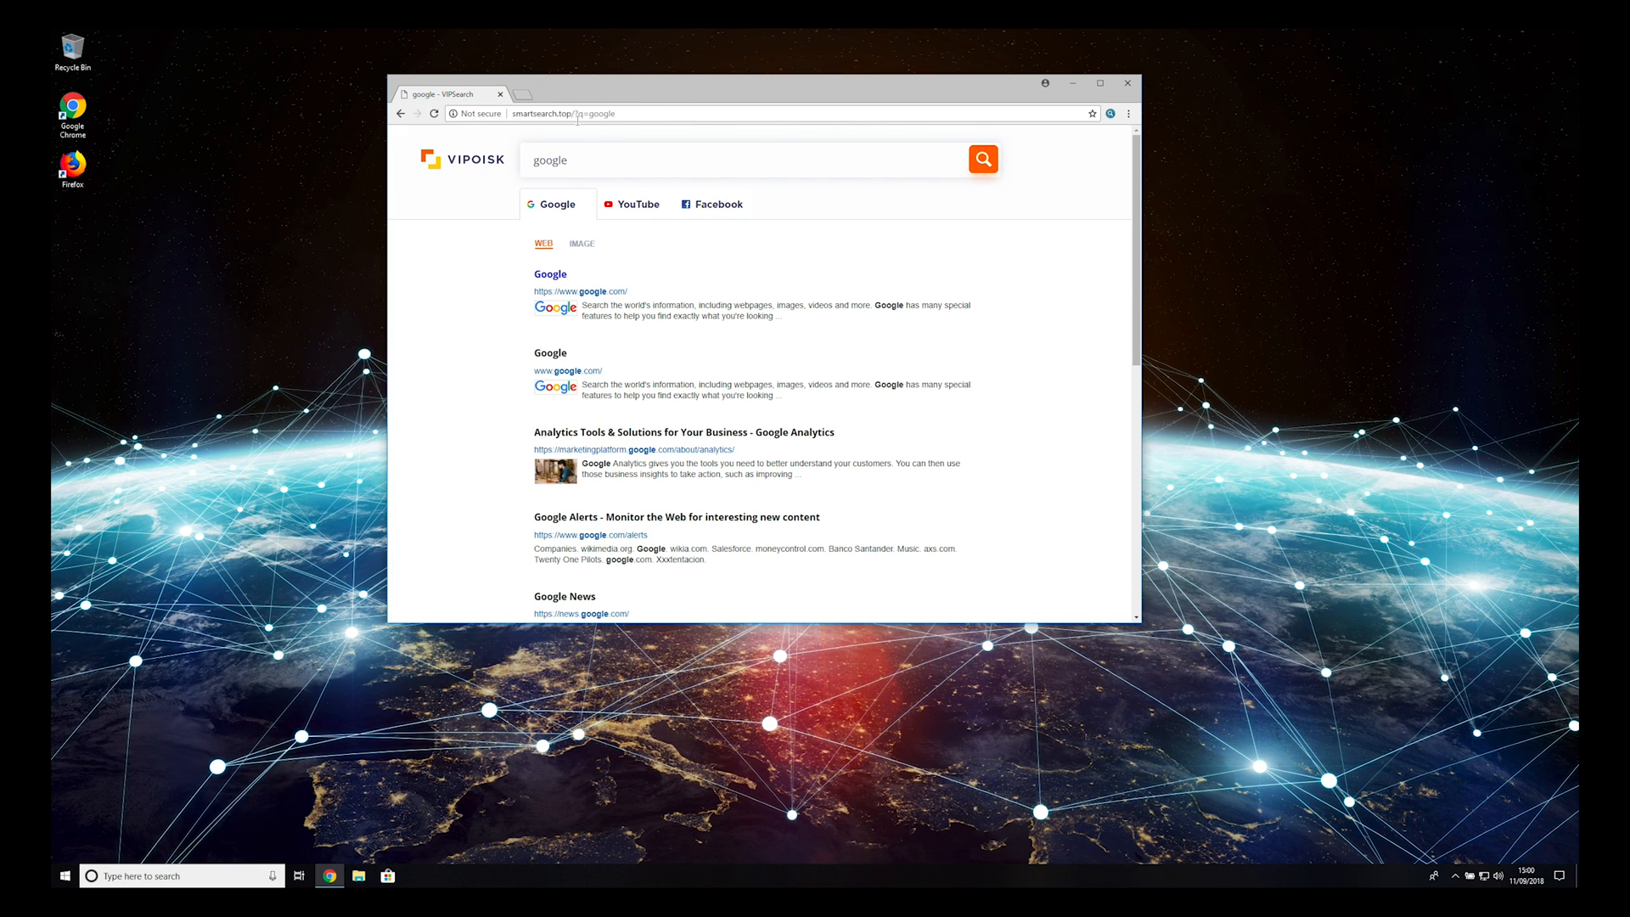
Remove the Smart Search extension from chrome://extensions and confirm its removal.
{"action": "left_click", "coordinate": [729, 114]}
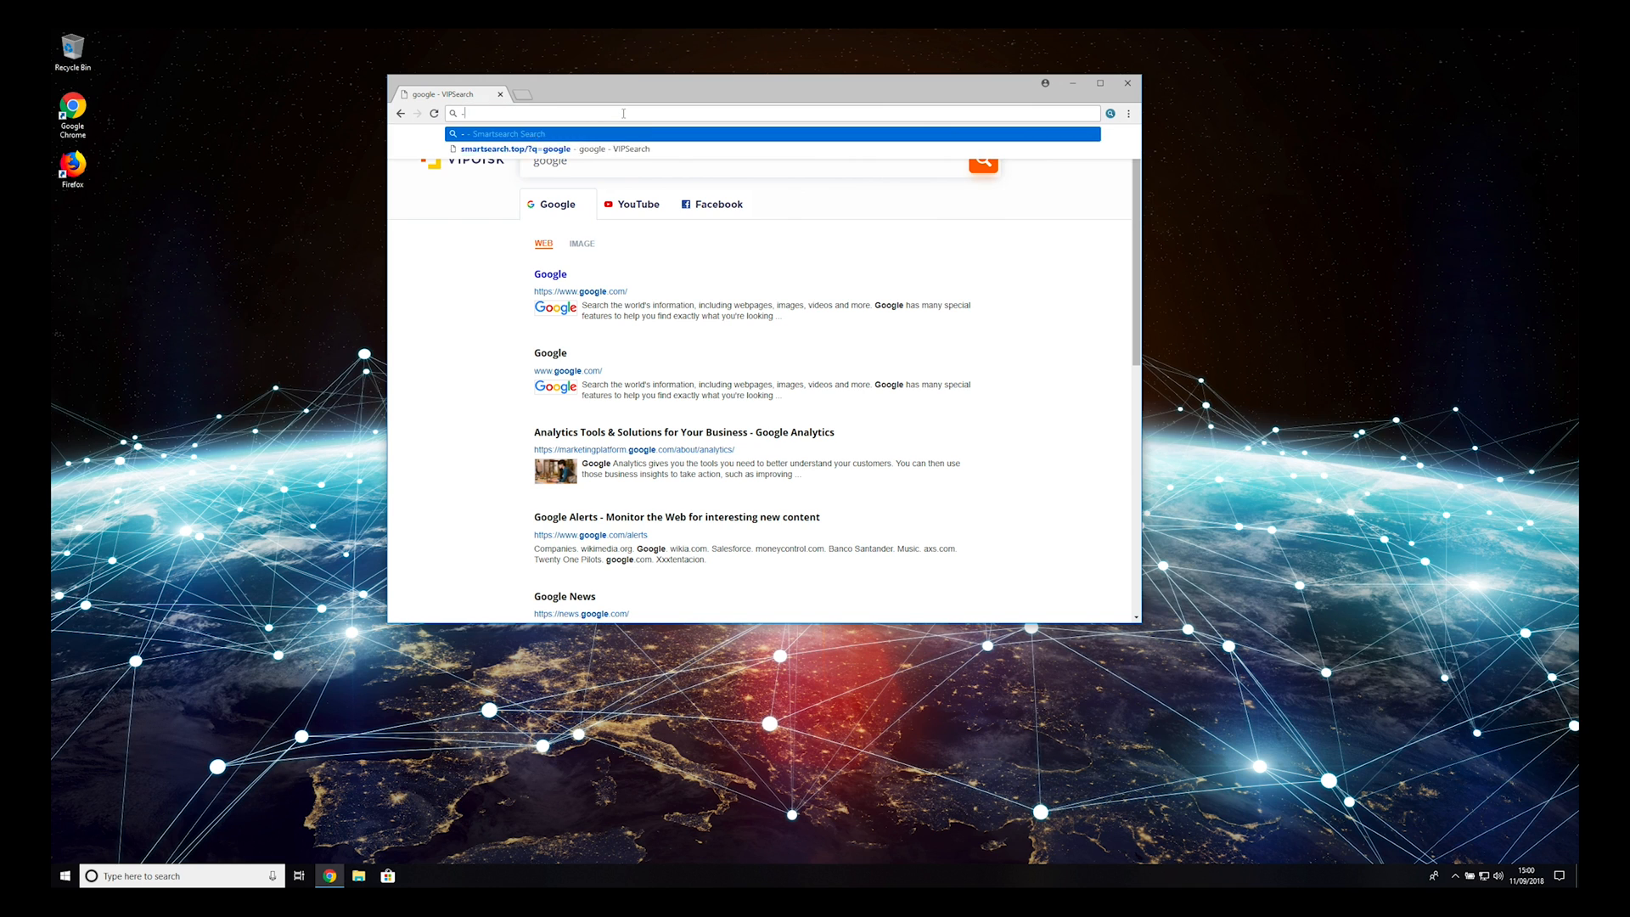
{"action": "type", "text": "2-"}
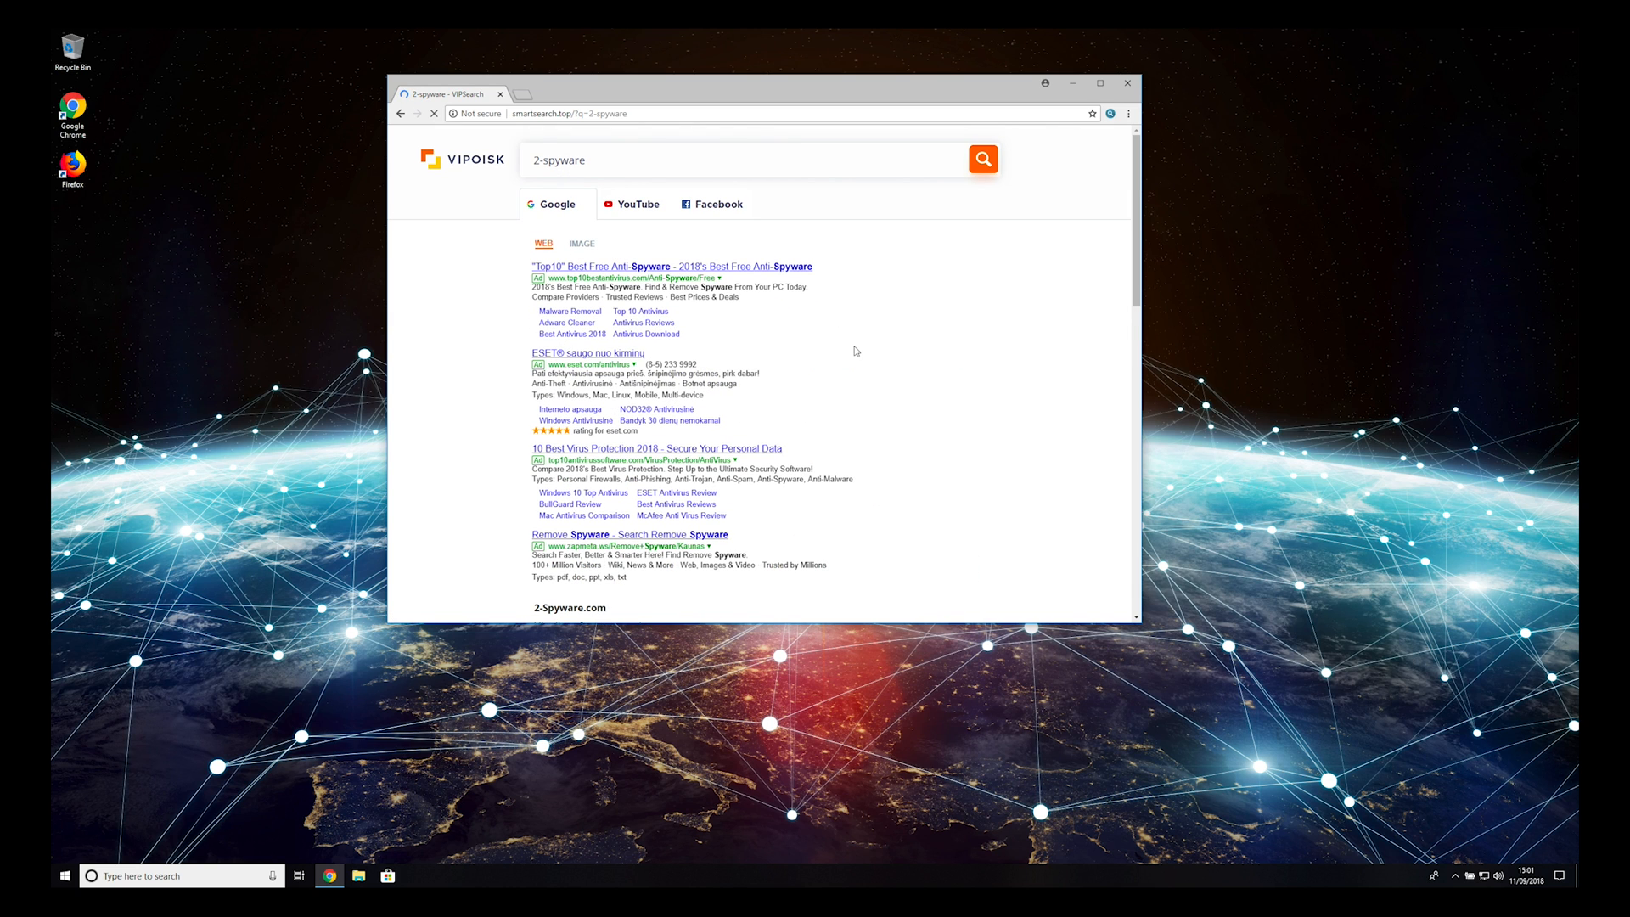
{"action": "left_click", "coordinate": [1128, 114]}
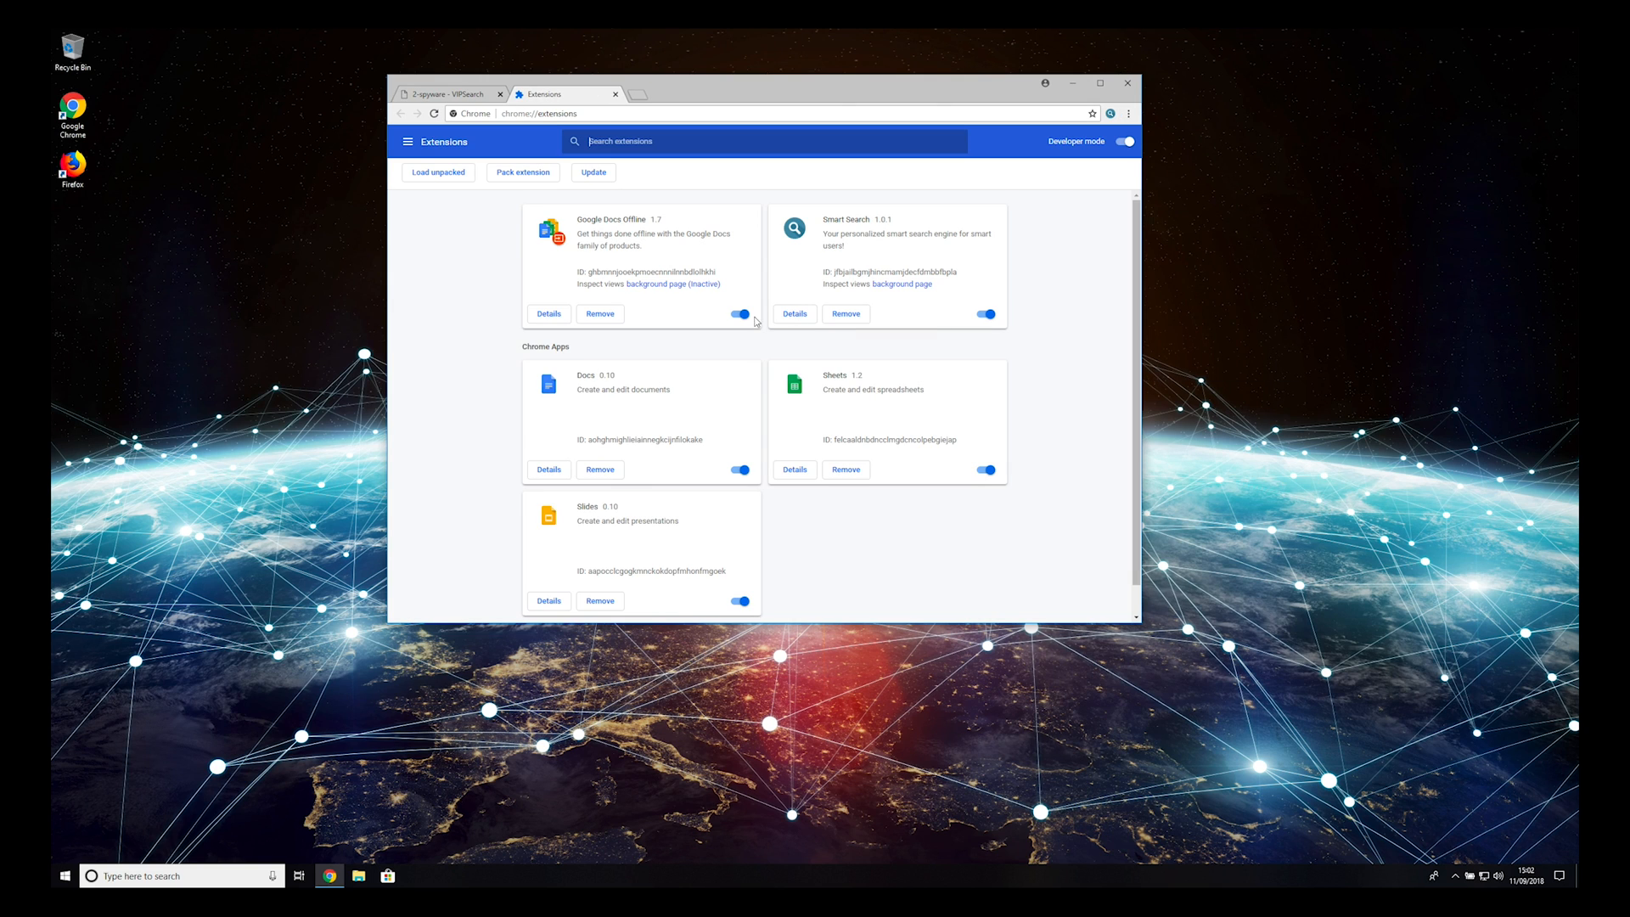
{"action": "left_click", "coordinate": [846, 314]}
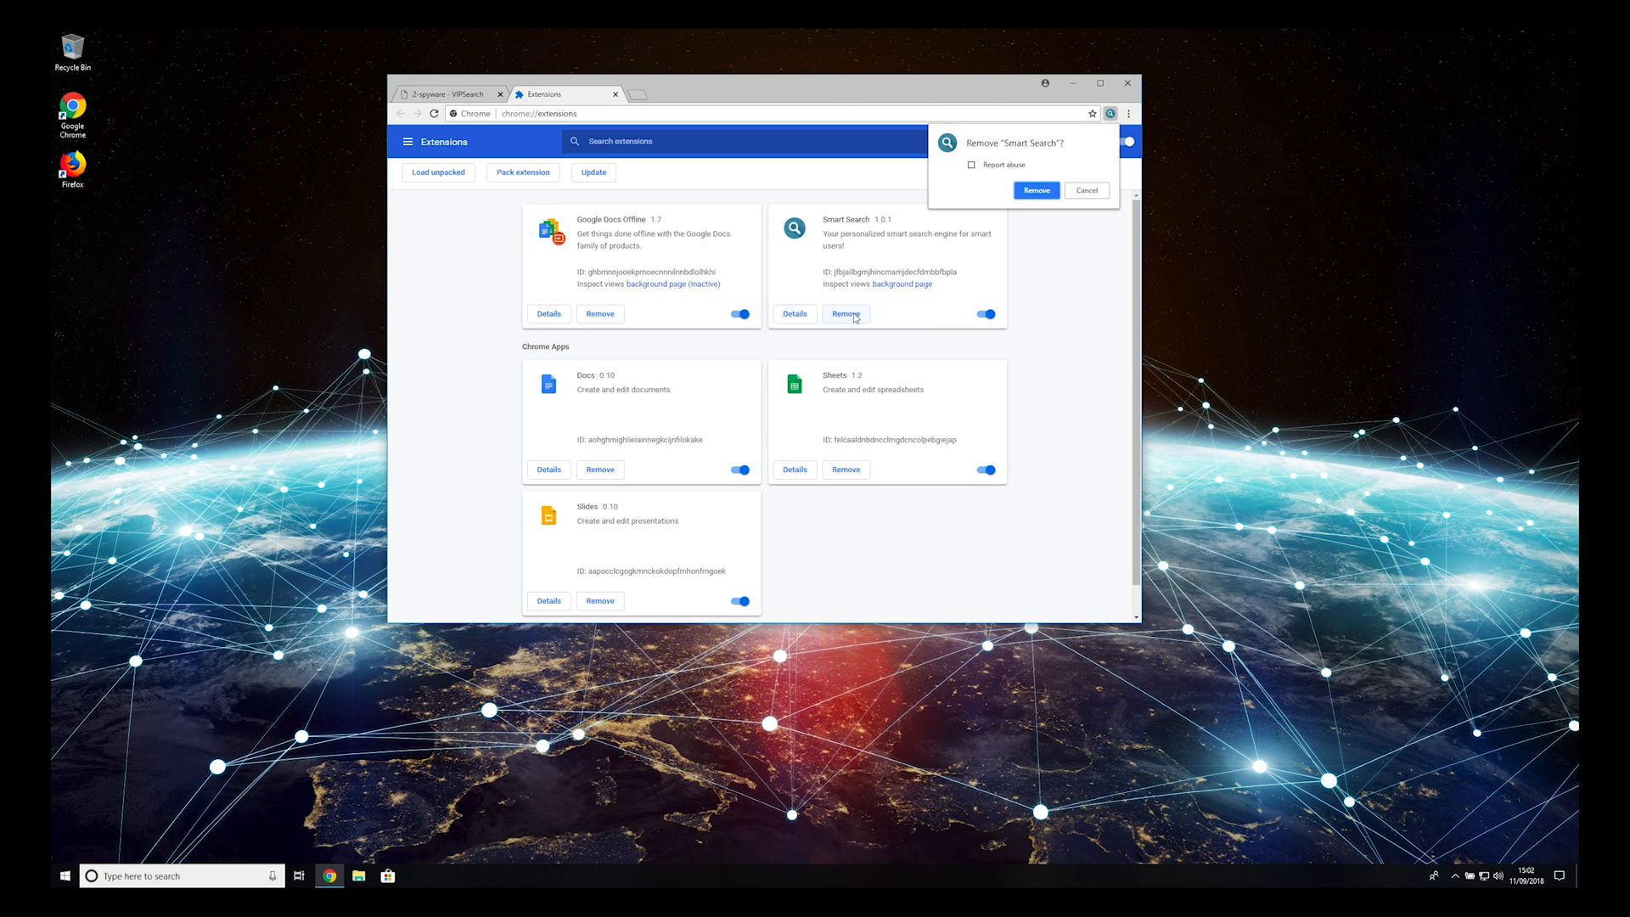
{"action": "left_click", "coordinate": [1034, 190]}
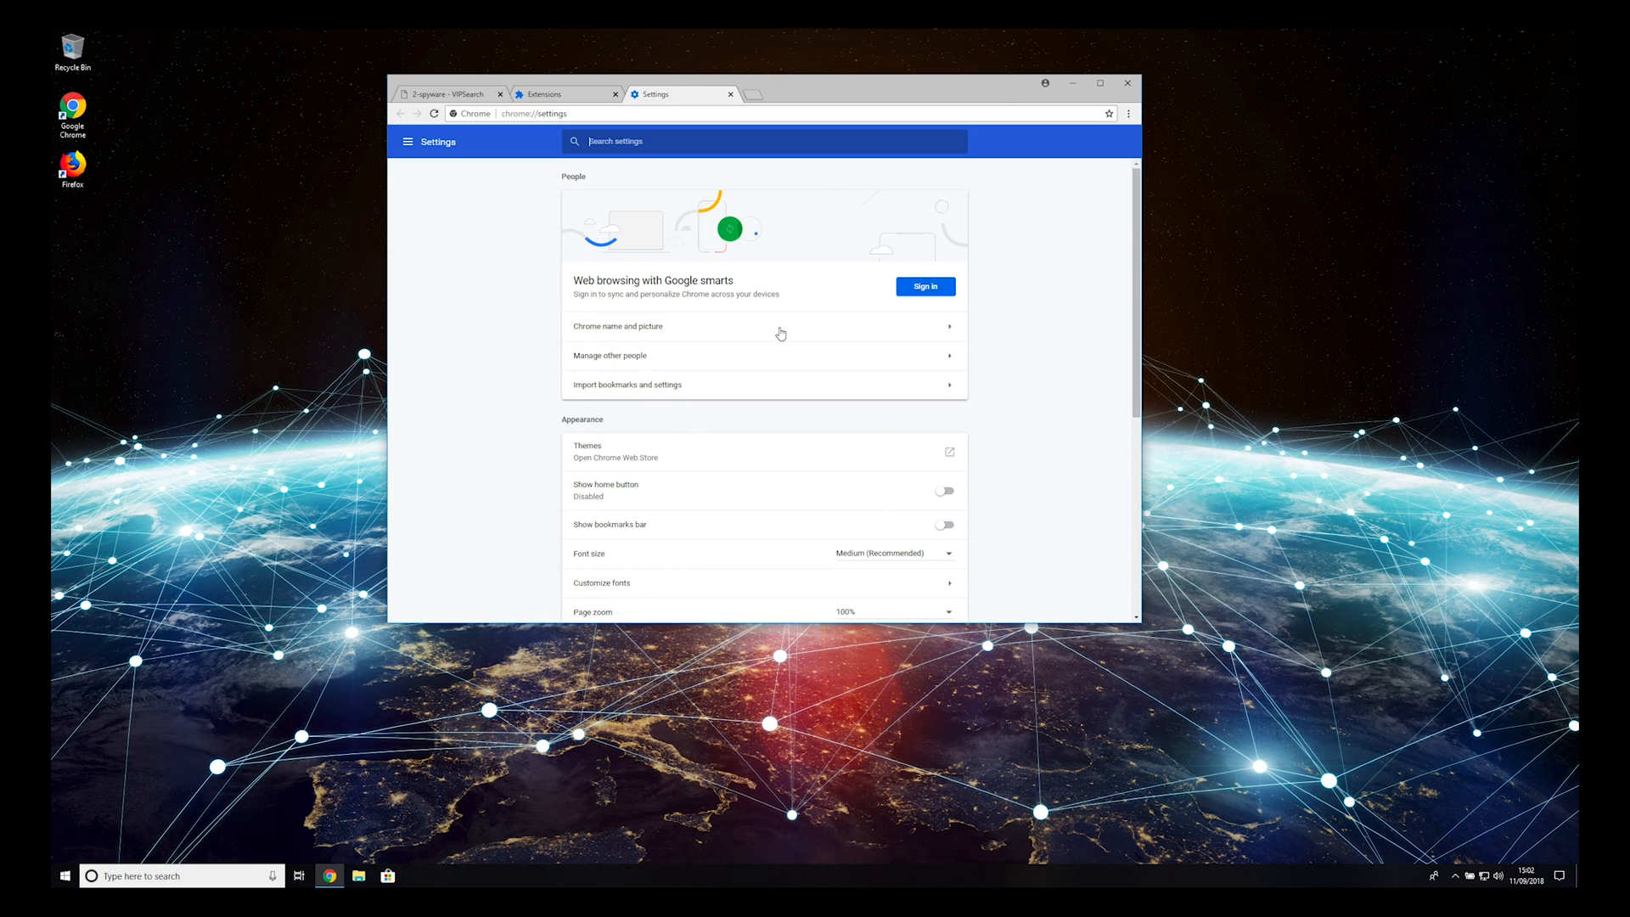
Reset Chrome settings to their original defaults via 'Restore settings to their original defaults'.
{"action": "scroll", "scroll_direction": "down", "scroll_amount": 3}
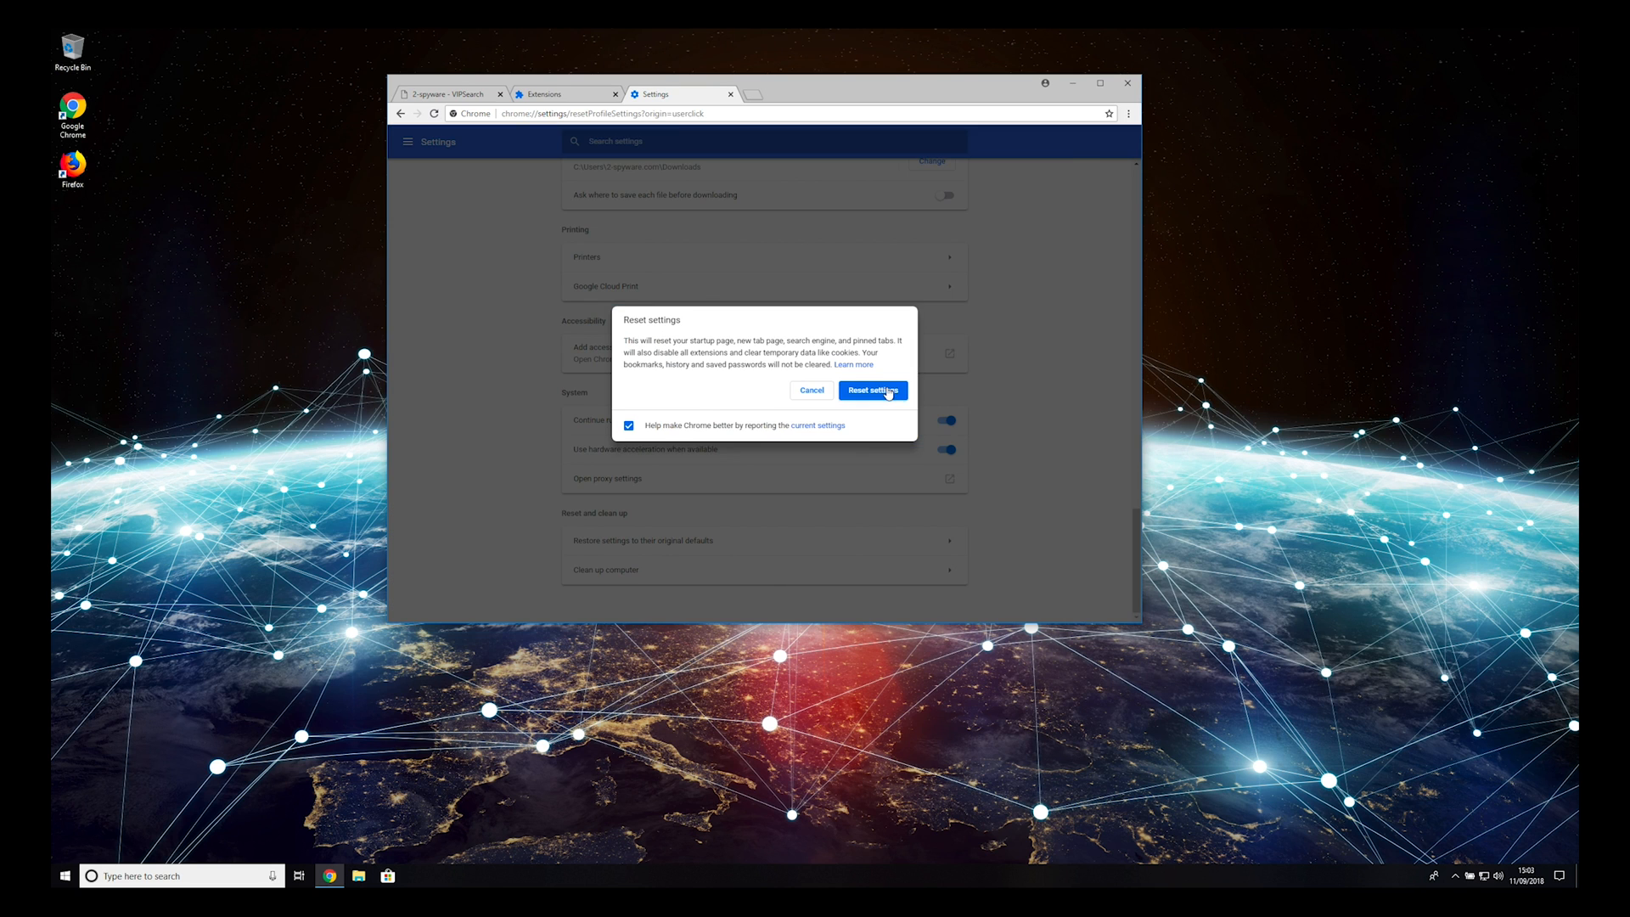
{"action": "left_click", "coordinate": [873, 390]}
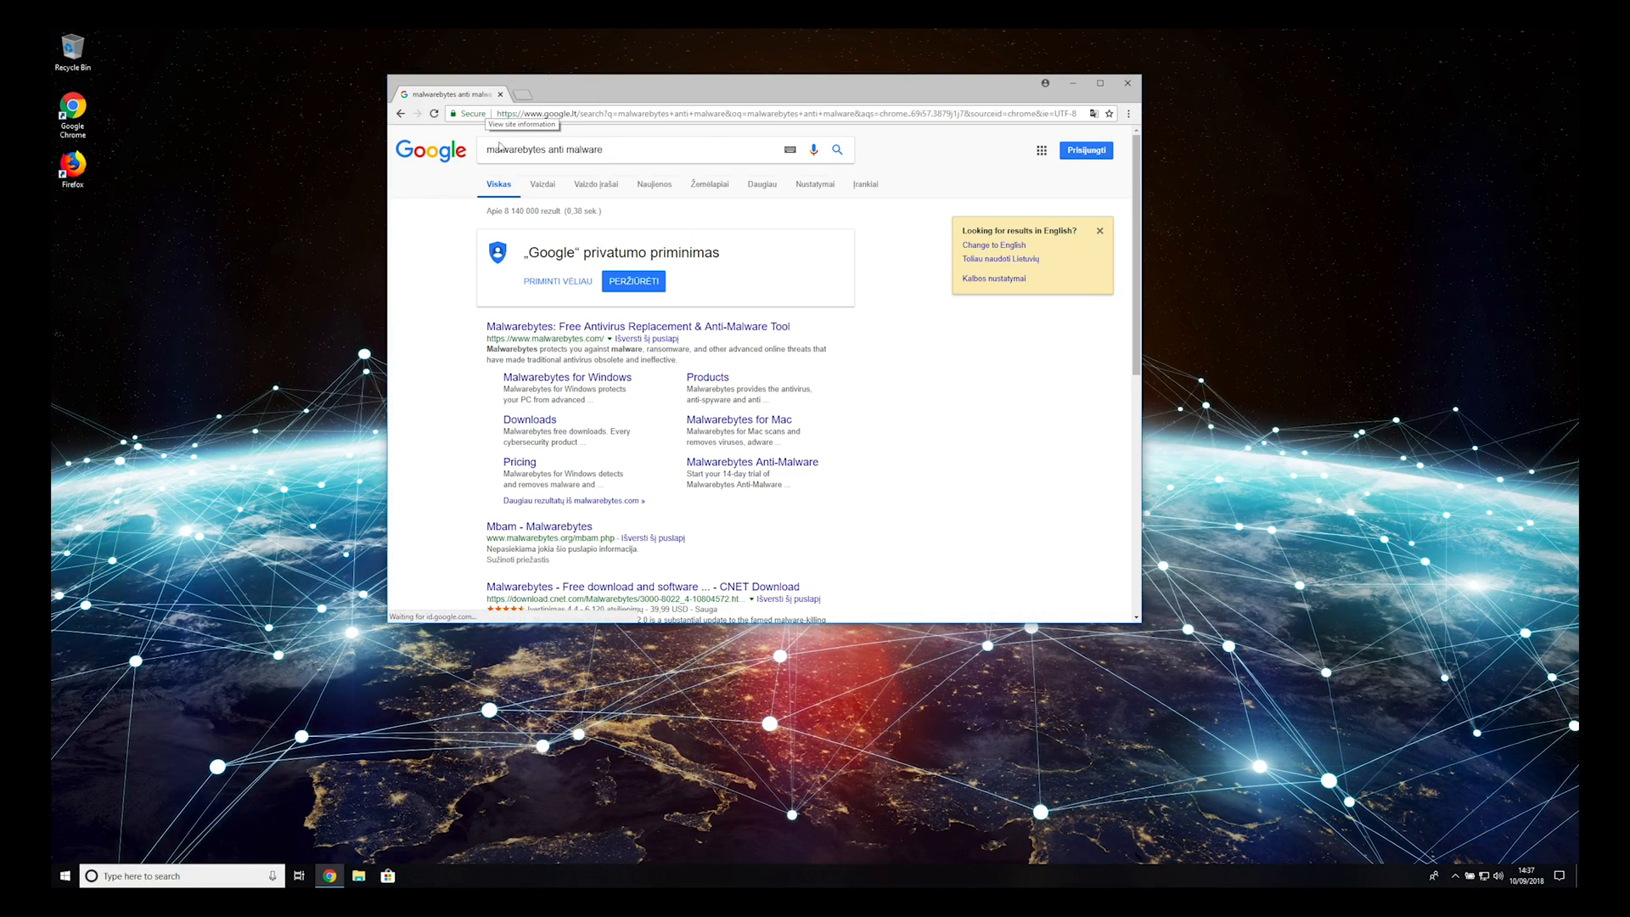
Download the free Malwarebytes for Windows installer from malwarebytes.com and run it.
{"action": "left_click", "coordinate": [637, 326]}
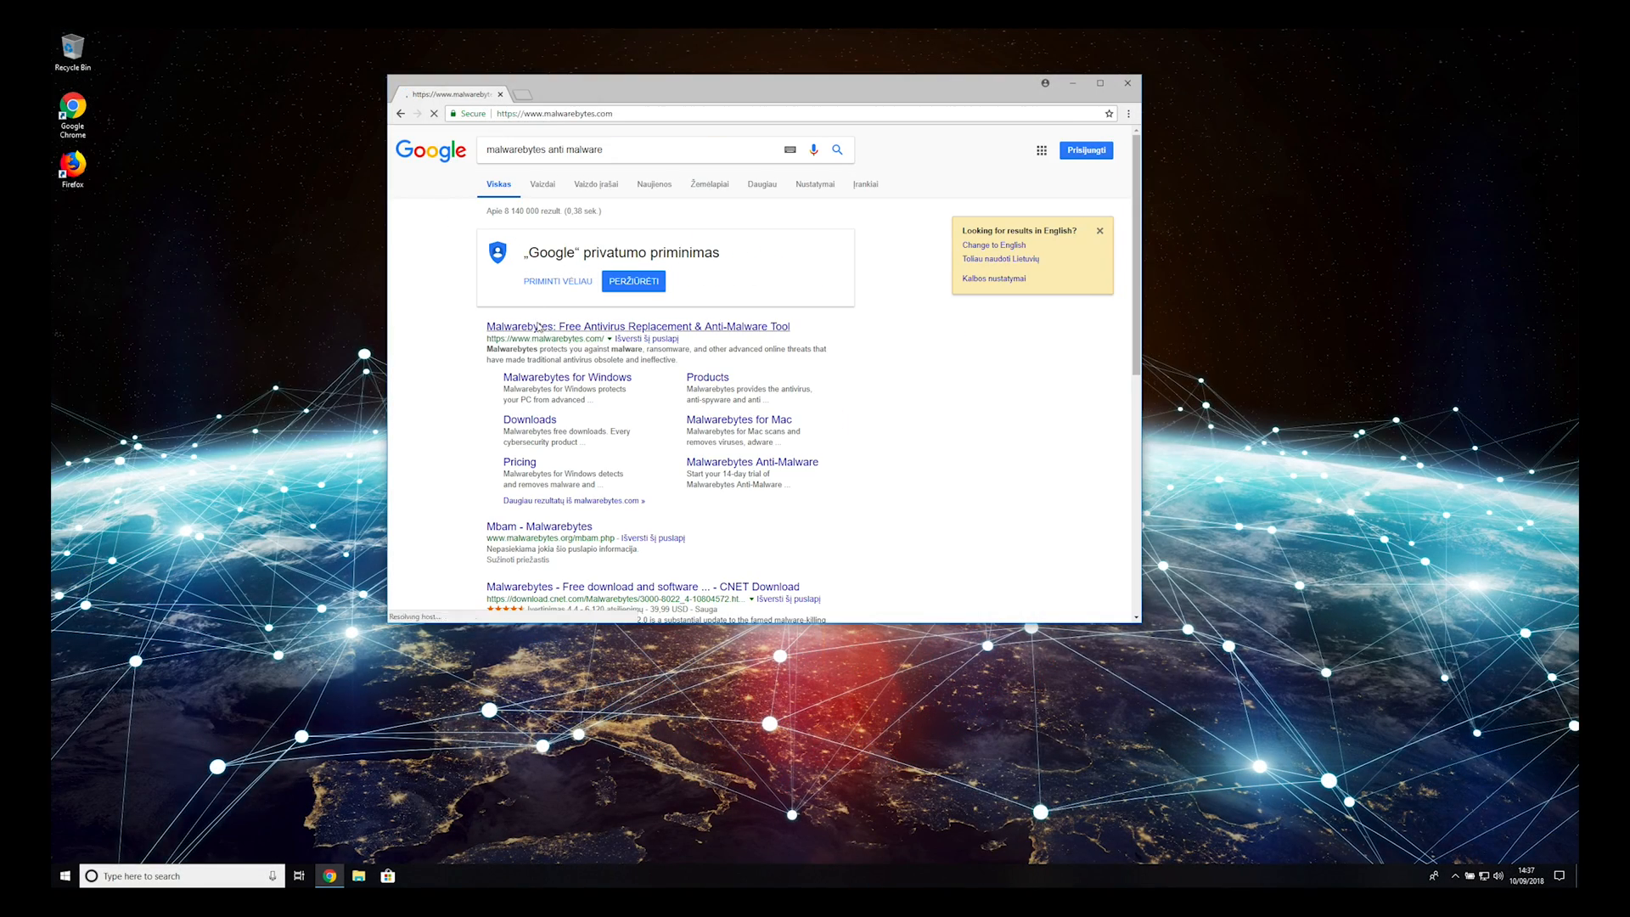
{"action": "left_click", "coordinate": [637, 326]}
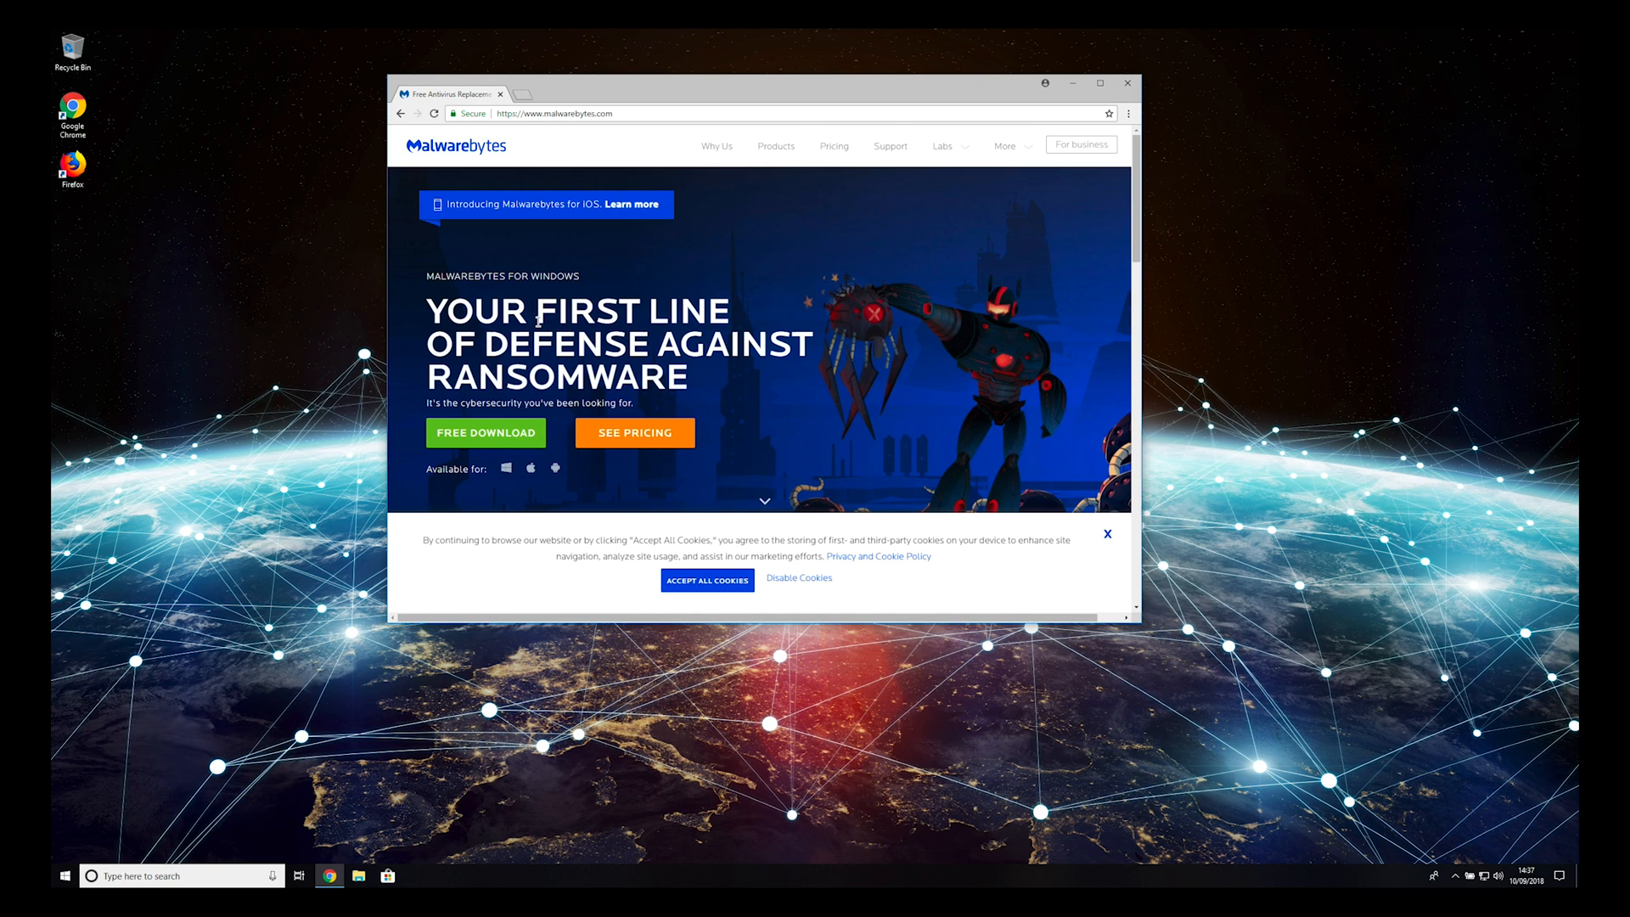
{"action": "left_click", "coordinate": [485, 433]}
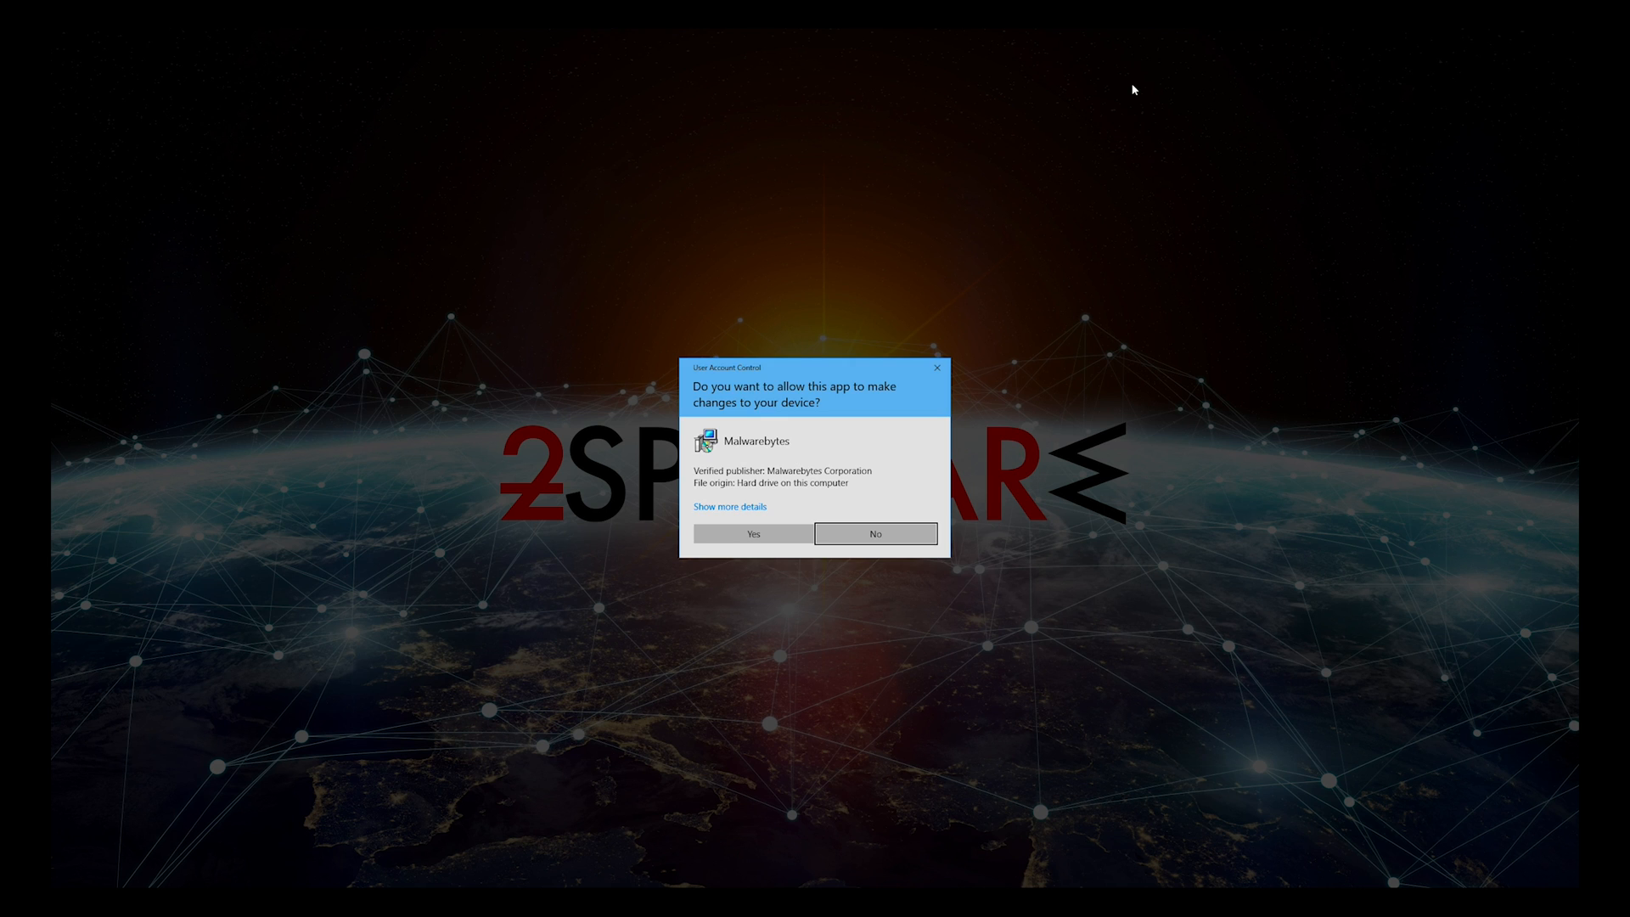
Allow the installer, accept English, agree to the terms, install Malwarebytes and finish setup.
{"action": "left_click", "coordinate": [753, 533]}
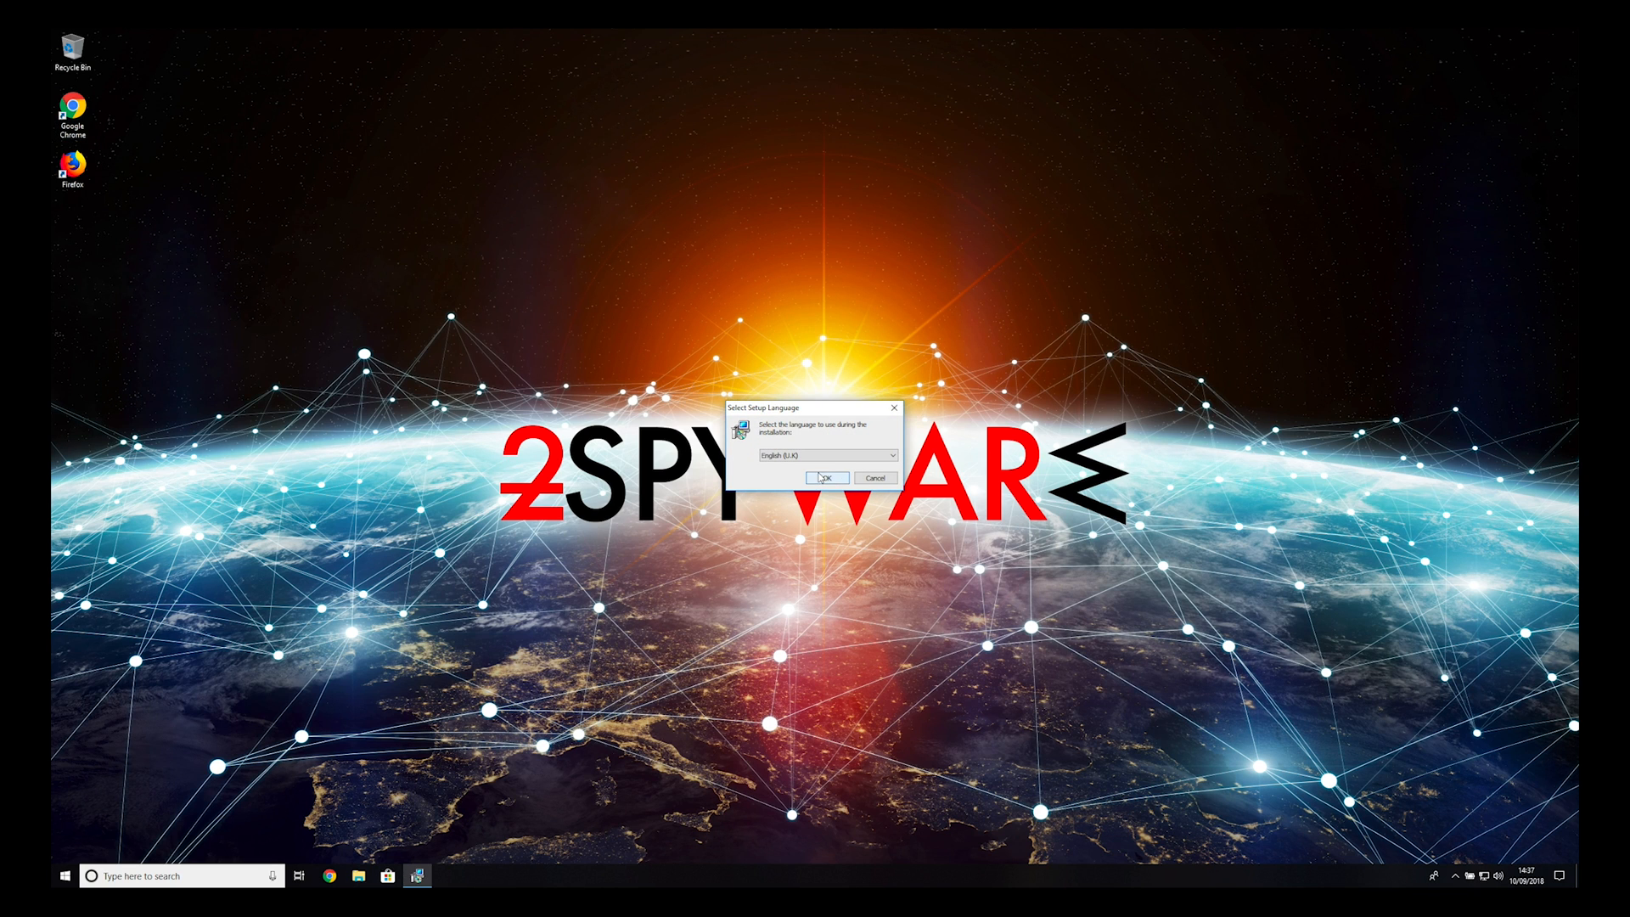
{"action": "left_click", "coordinate": [824, 477]}
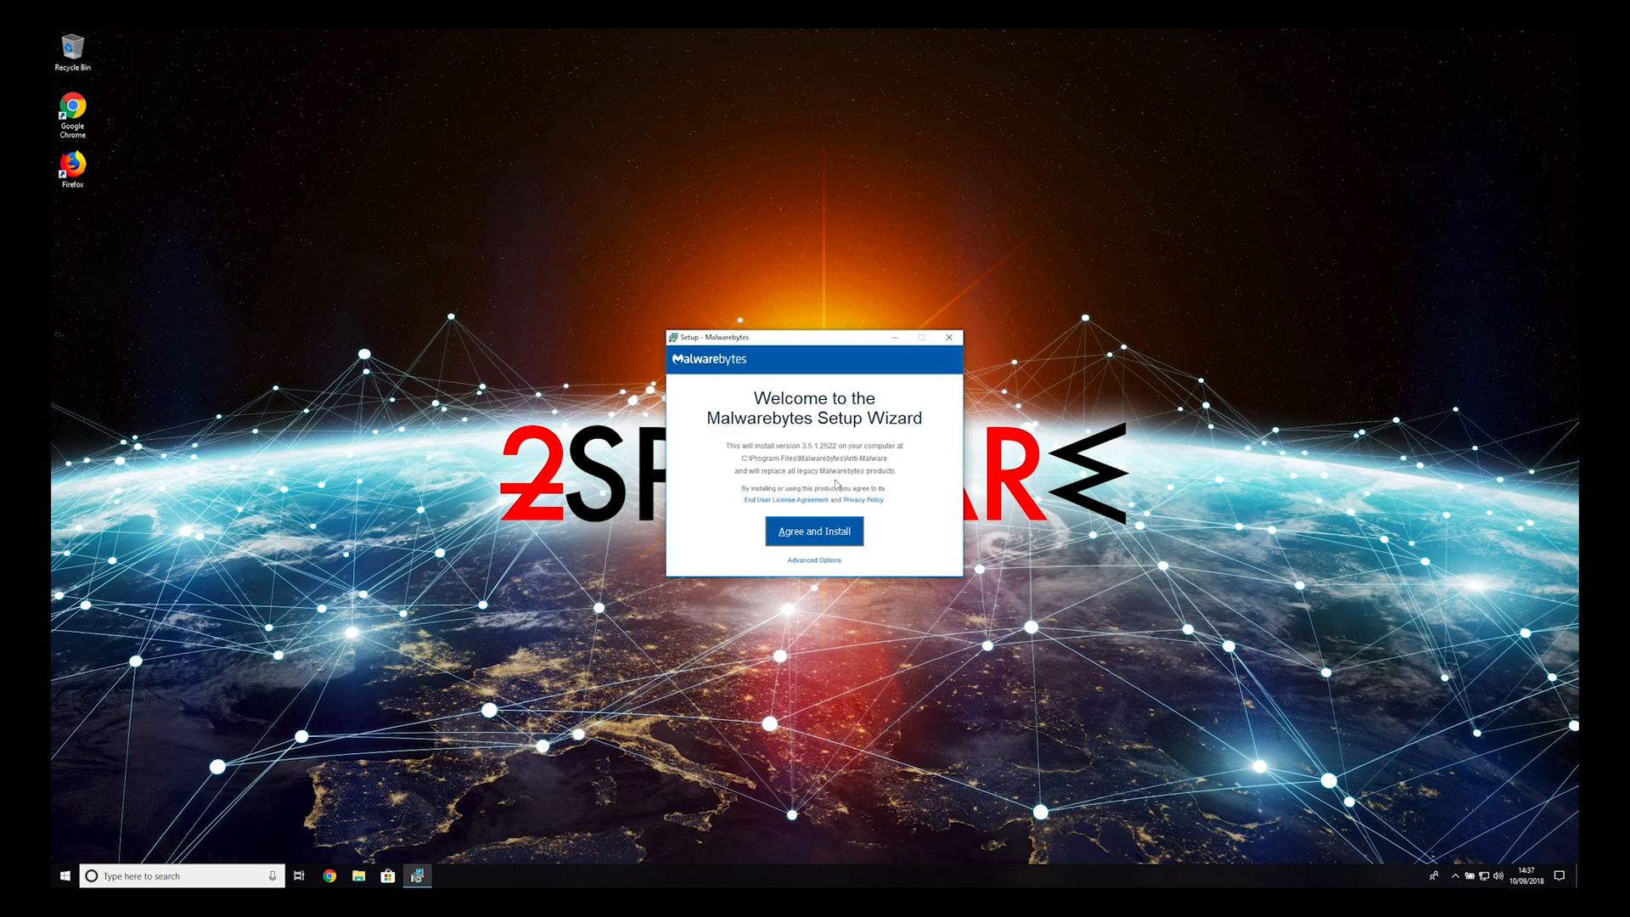
{"action": "left_click", "coordinate": [813, 530]}
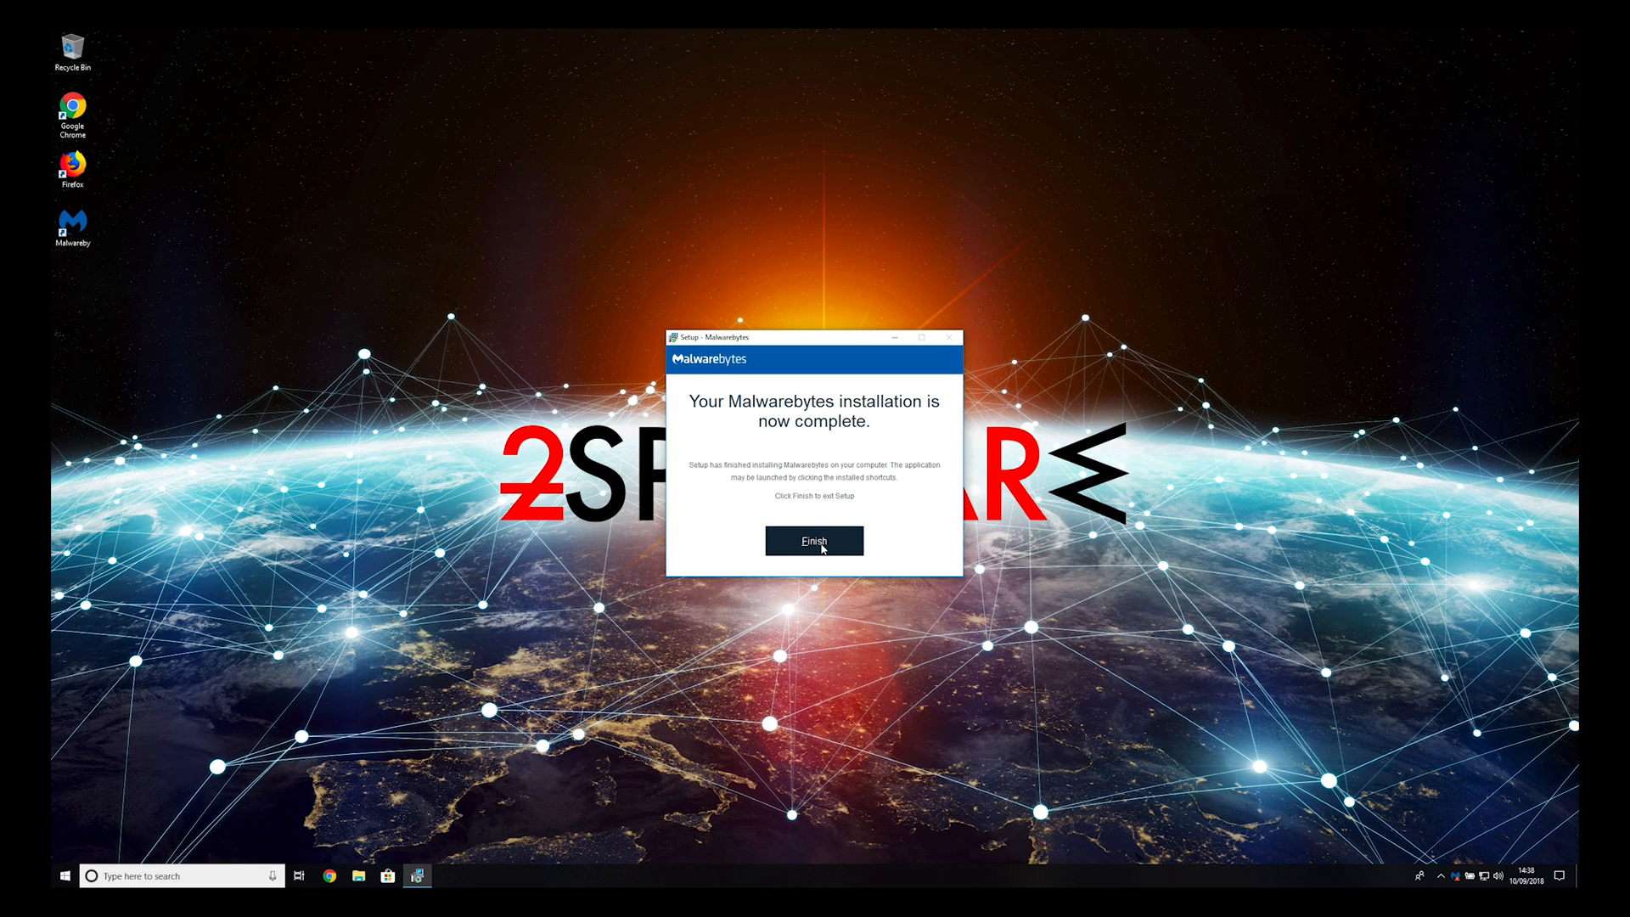
{"action": "left_click", "coordinate": [814, 541]}
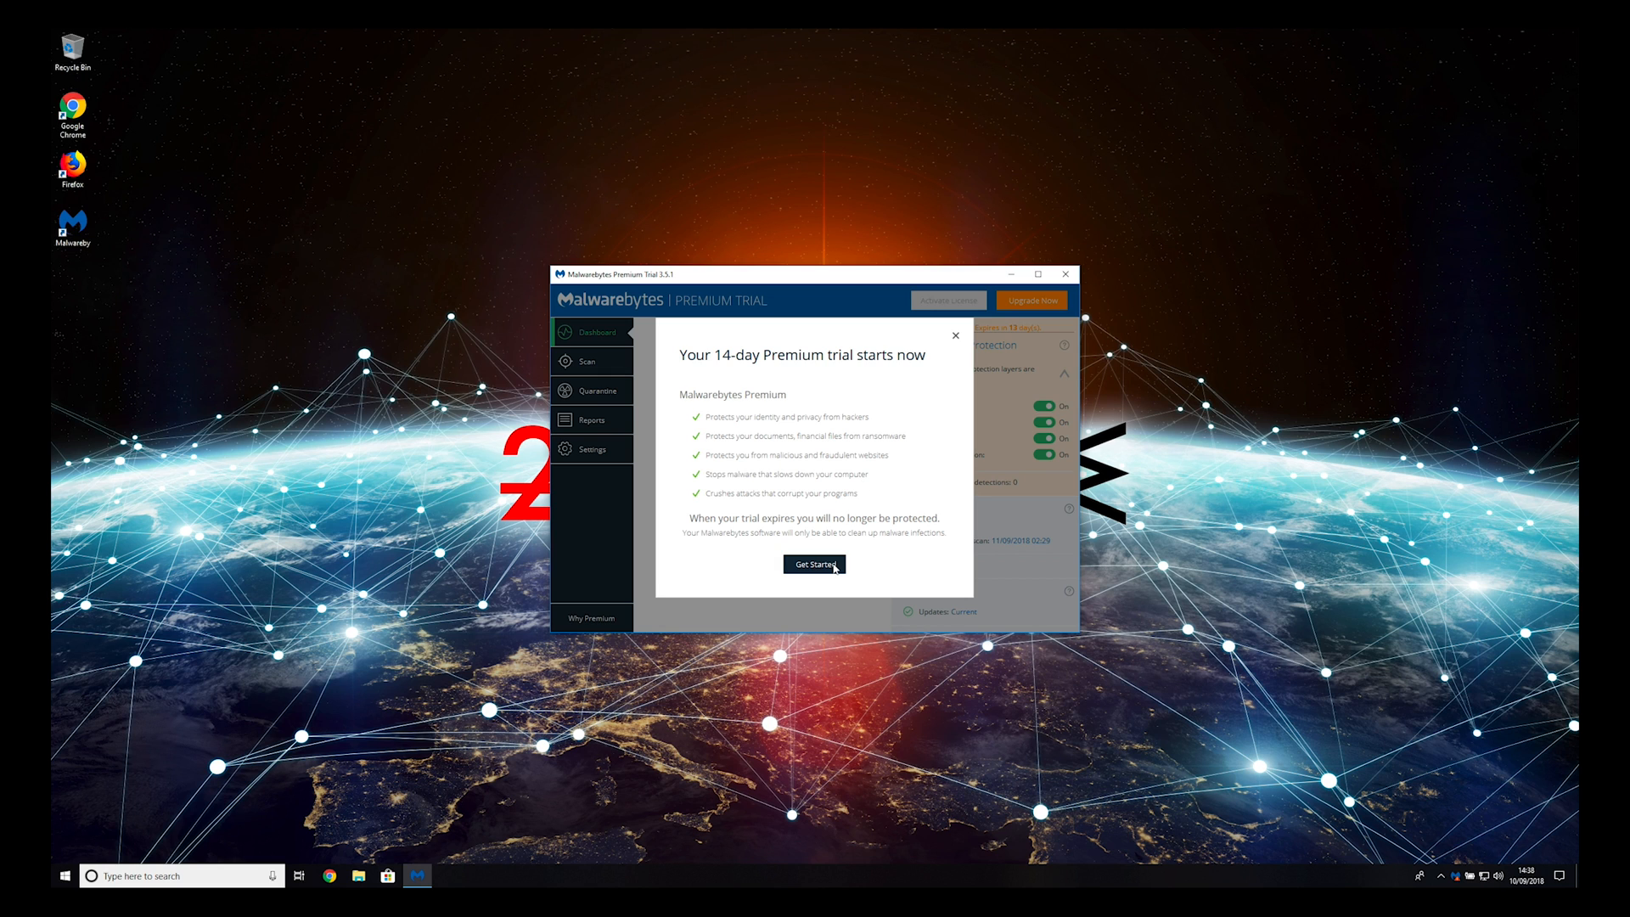
Dismiss the Premium trial intro, scan, and quarantine all 101 detected threats.
{"action": "left_click", "coordinate": [813, 564]}
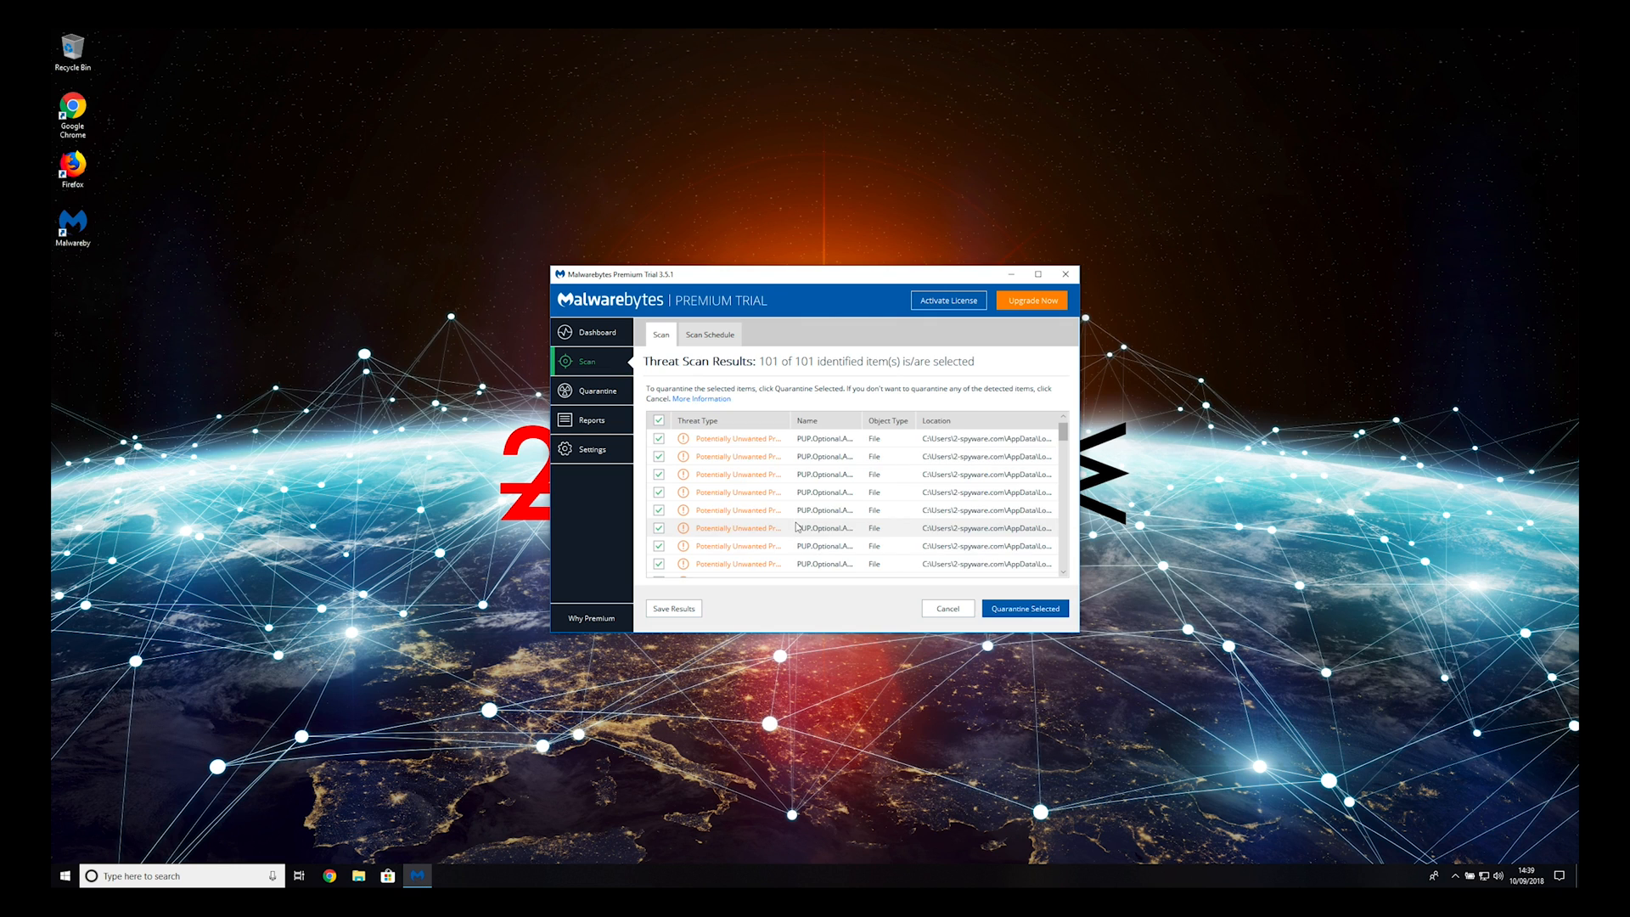
{"action": "scroll", "scroll_direction": "down", "scroll_amount": 3}
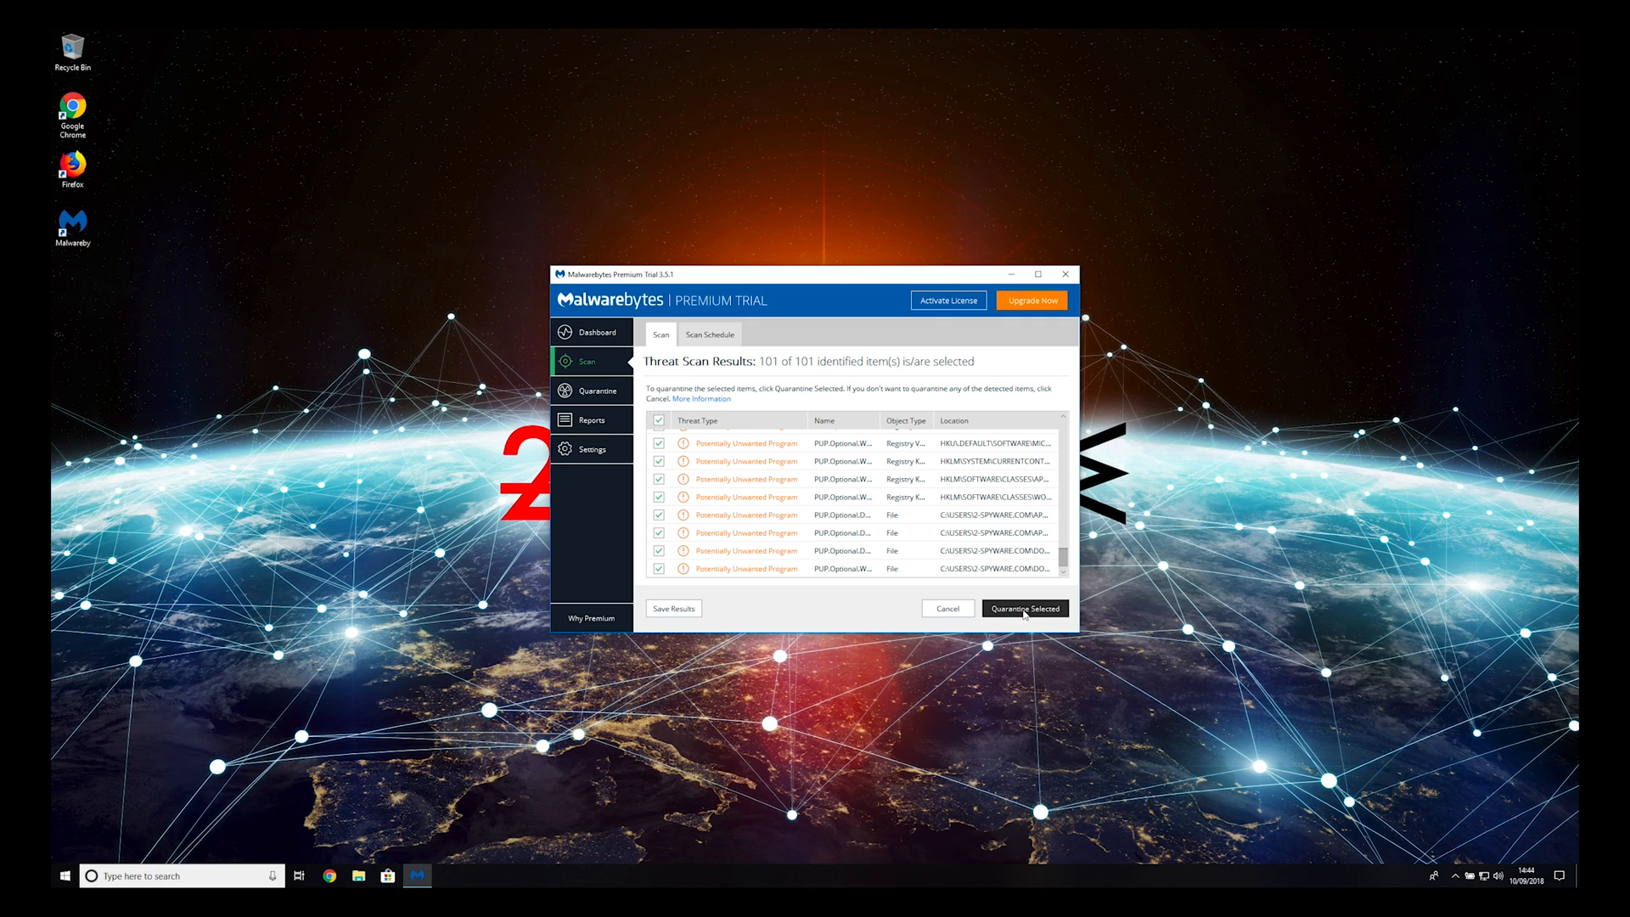
{"action": "left_click", "coordinate": [1024, 608]}
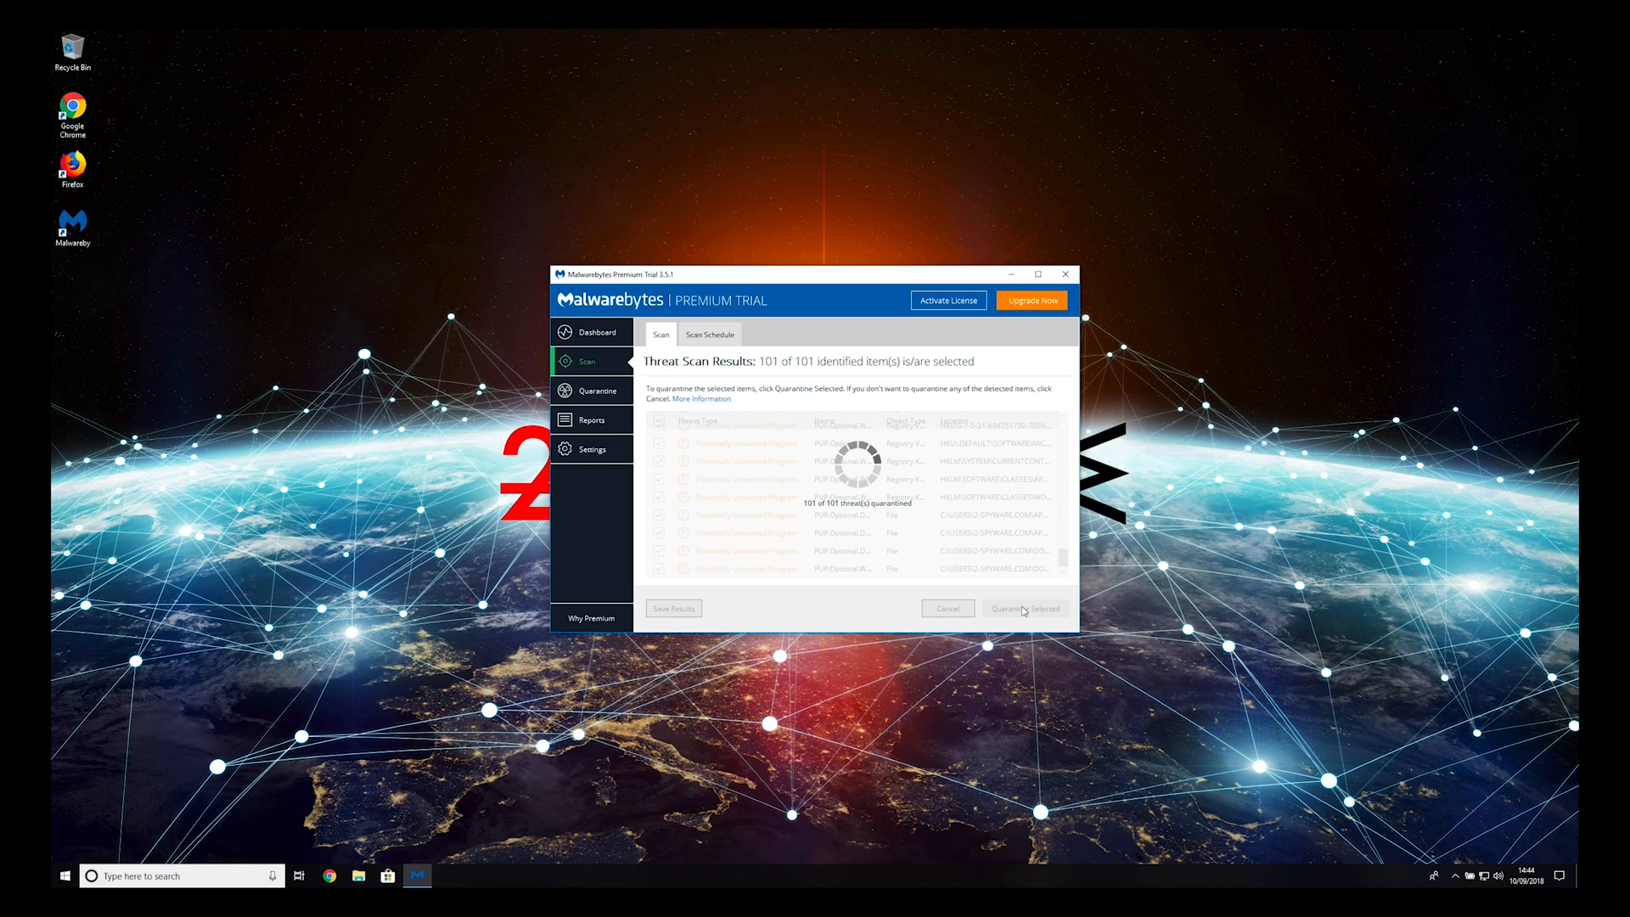
{"action": "left_click", "coordinate": [1024, 608]}
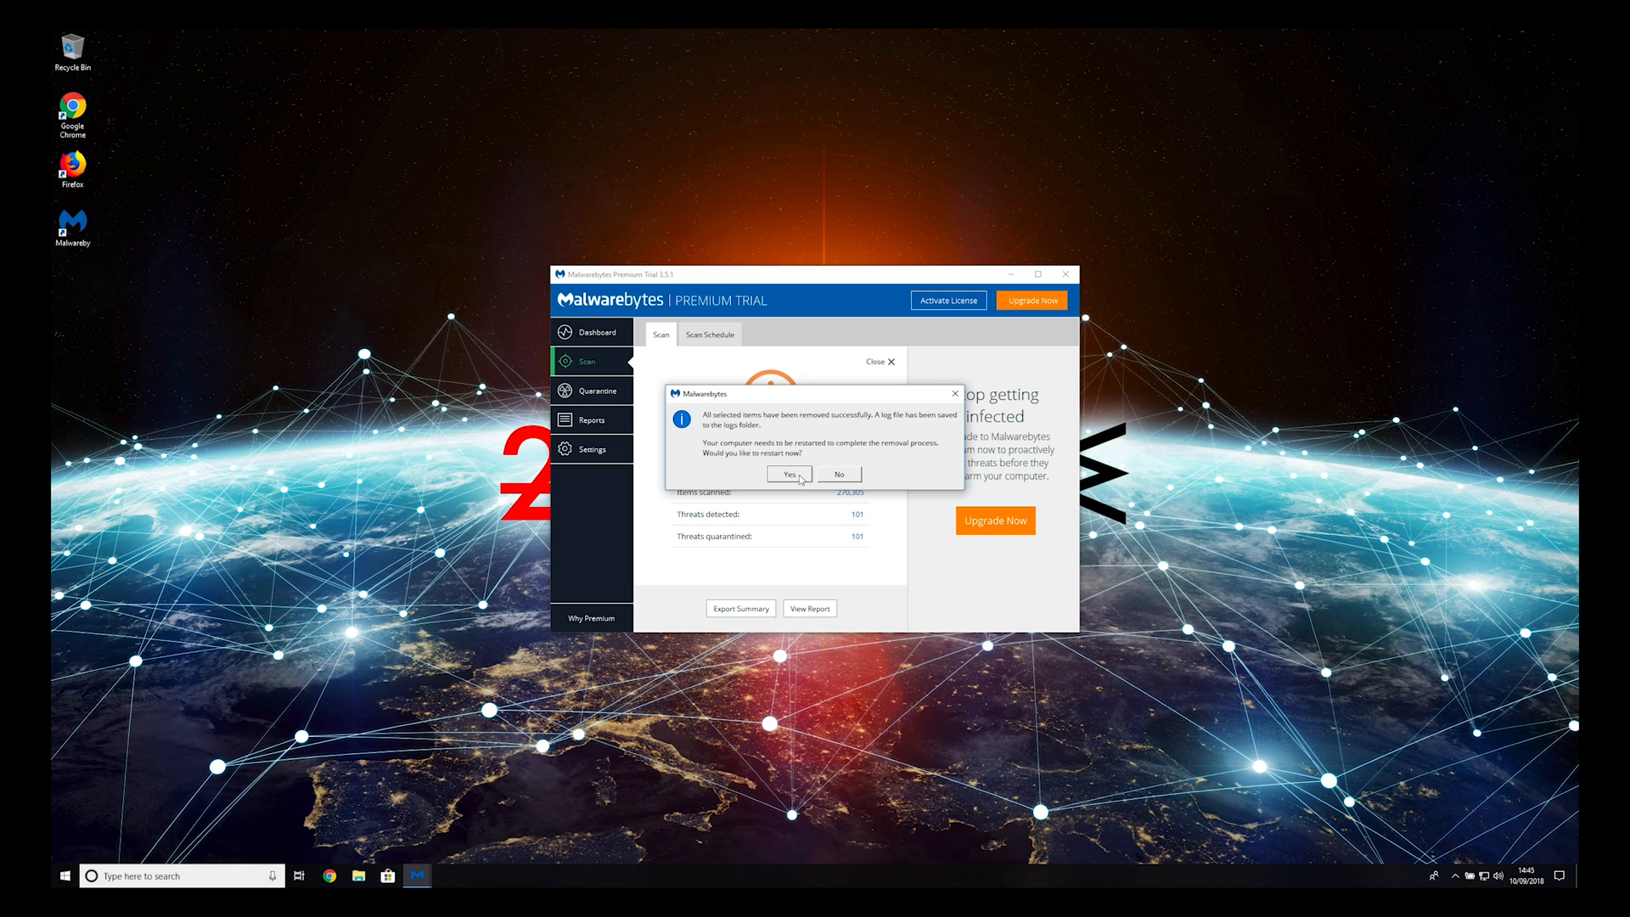